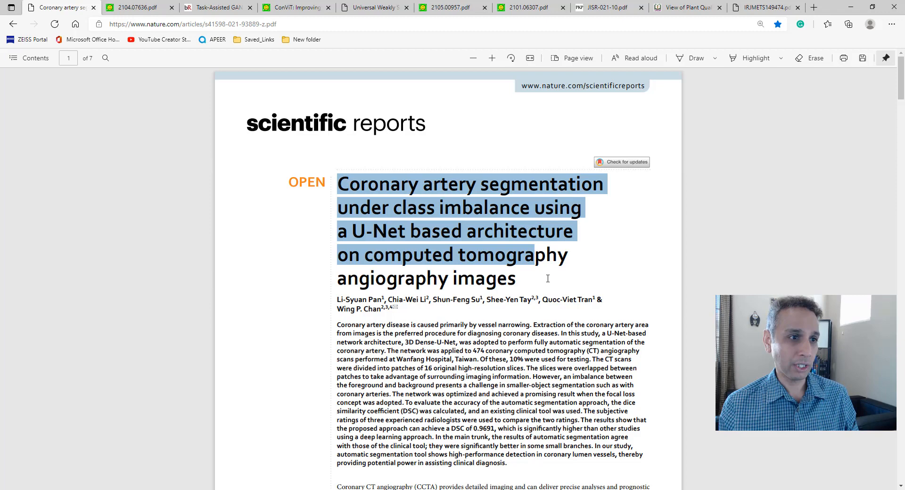
# - Page down through the coronary artery paper's figures, then switch to the 2104.07636 diffusion paper
pyautogui.click(815, 248)
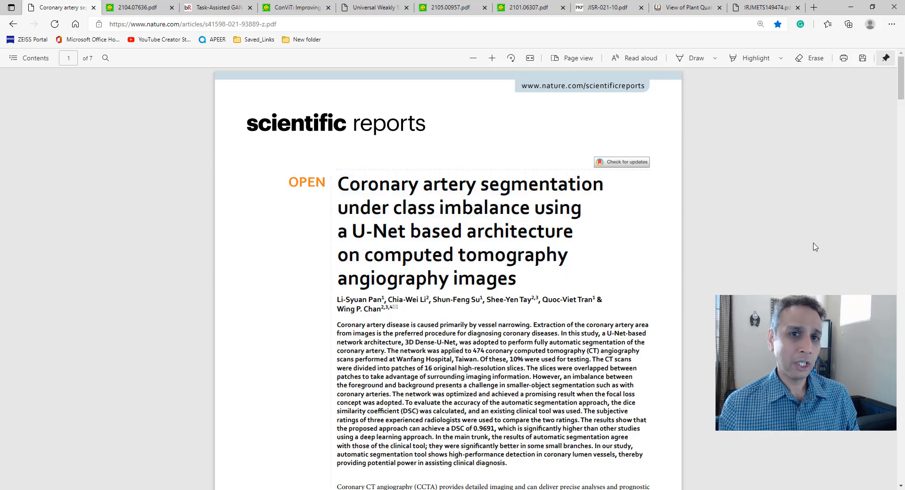
pyautogui.scroll(-3)
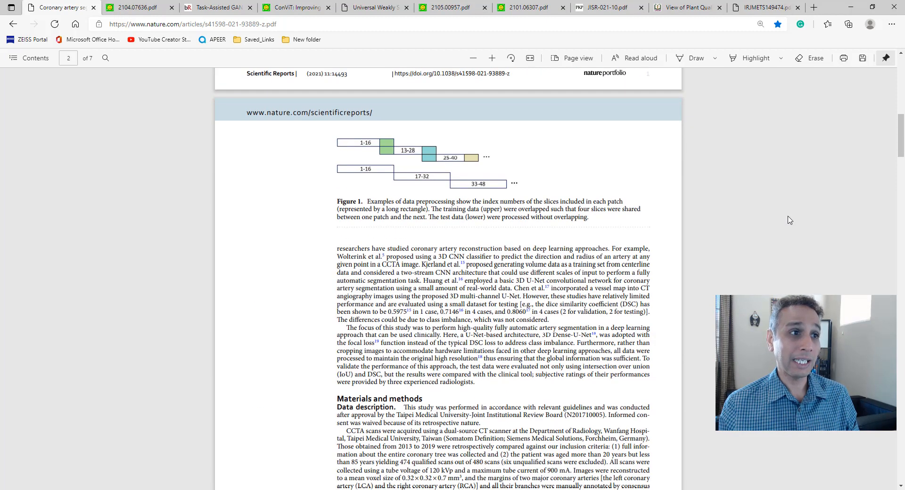
pyautogui.scroll(-3)
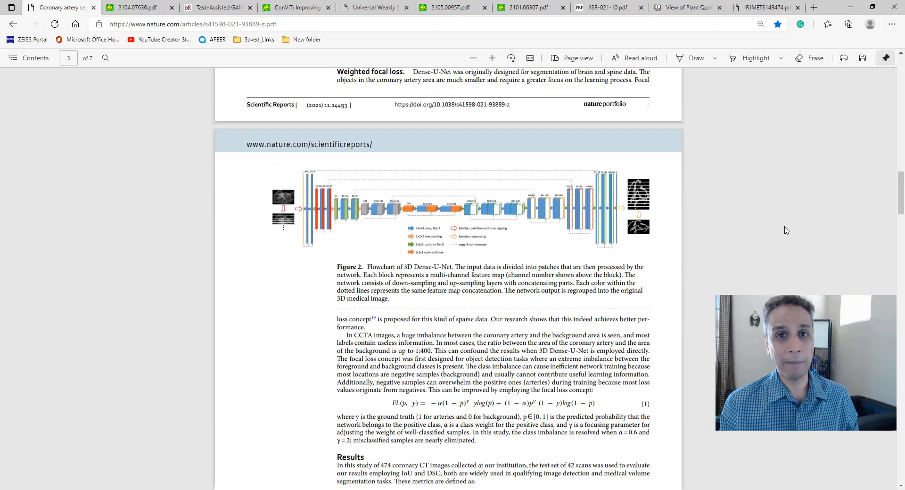
pyautogui.scroll(-3)
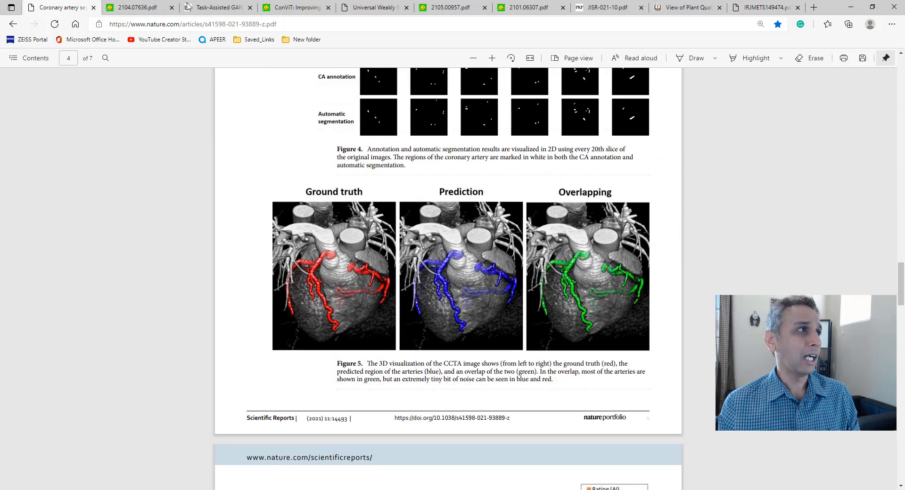
pyautogui.click(133, 7)
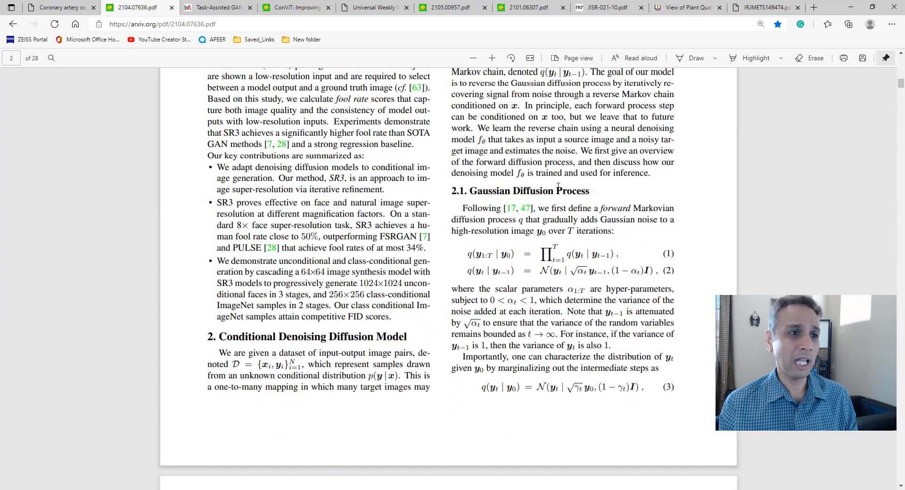
# - Scroll down the 2104.07636 diffusion super-resolution PDF
pyautogui.scroll(-3)
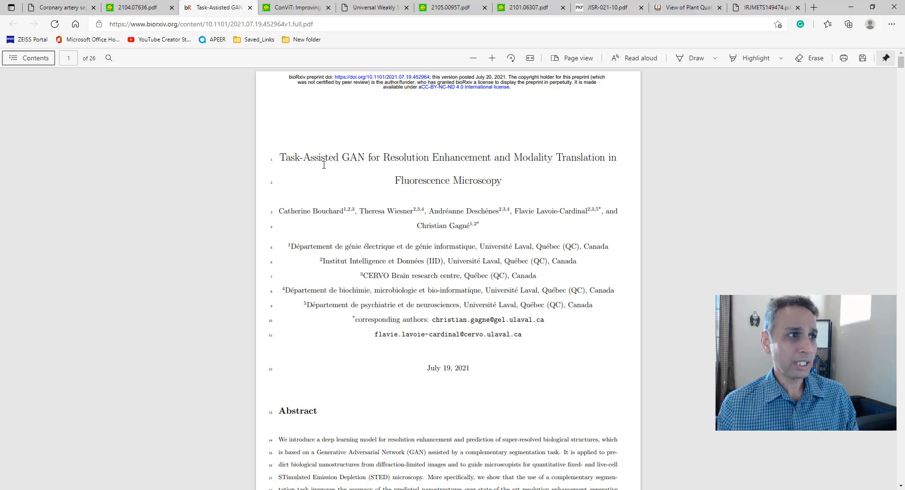
# - Skim the Task-Assisted GAN bioRxiv PDF and return to its top, then switch to the ConViT paper
pyautogui.doubleClick(353, 157)
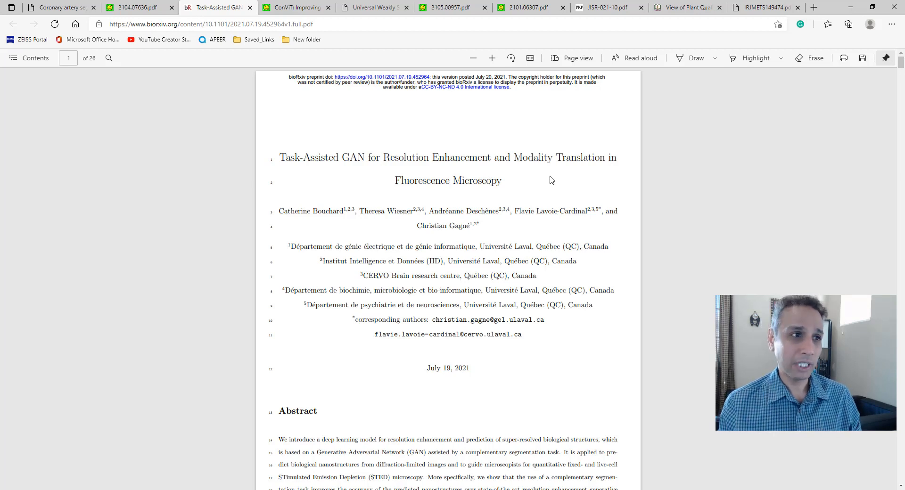
pyautogui.moveTo(813, 163)
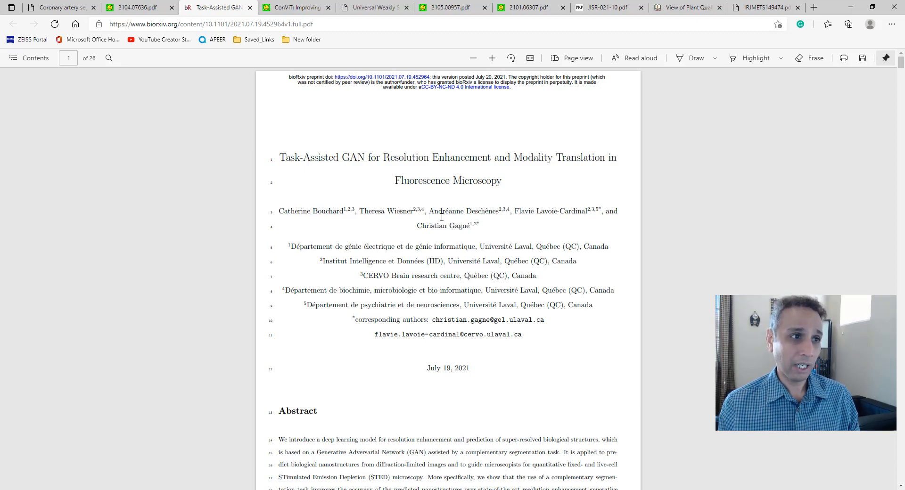
pyautogui.moveTo(685, 213)
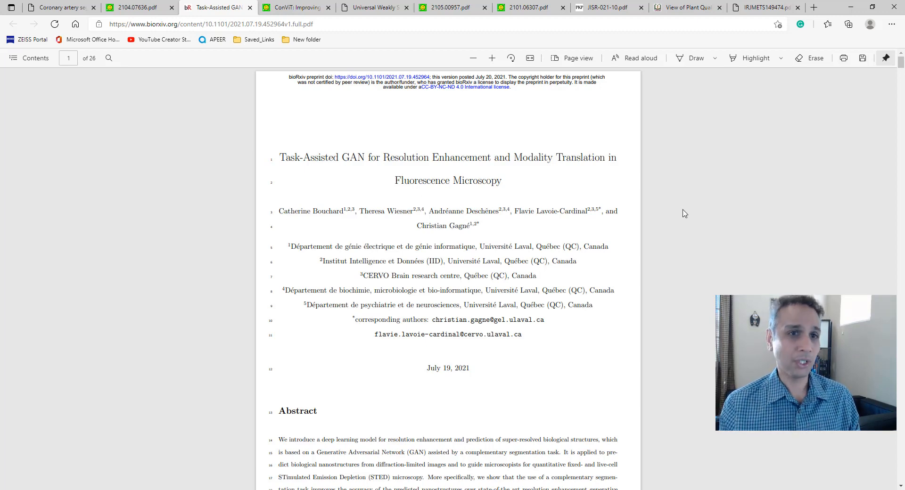
pyautogui.scroll(-3)
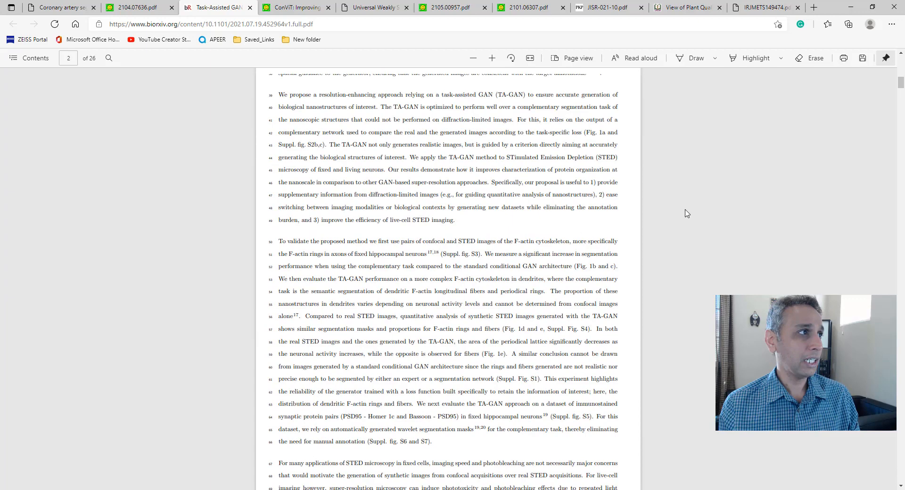
pyautogui.scroll(3)
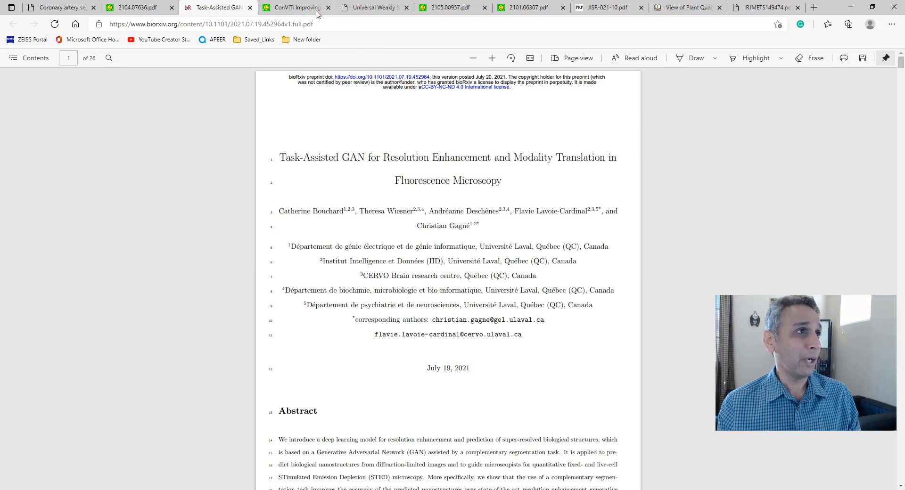
pyautogui.click(296, 7)
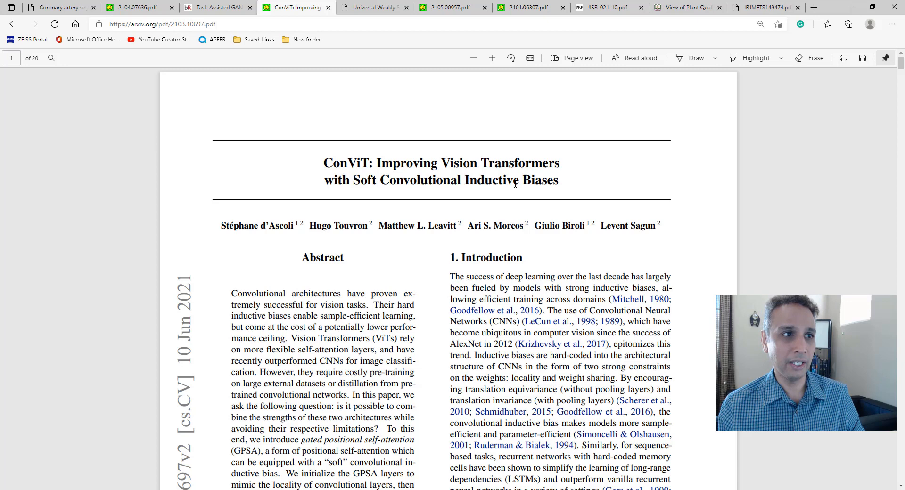
# - Skim the ConViT PDF, then switch to the BAIR weakly supervised segmentation blog post
pyautogui.scroll(-3)
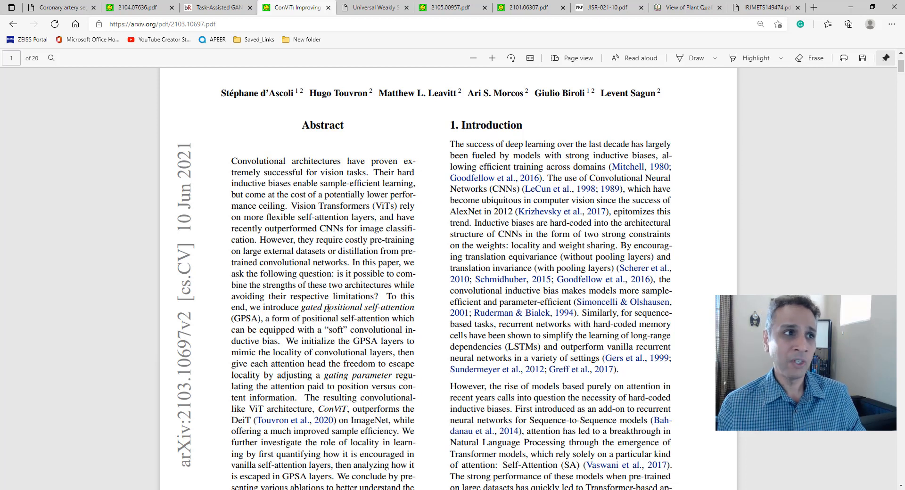
pyautogui.scroll(3)
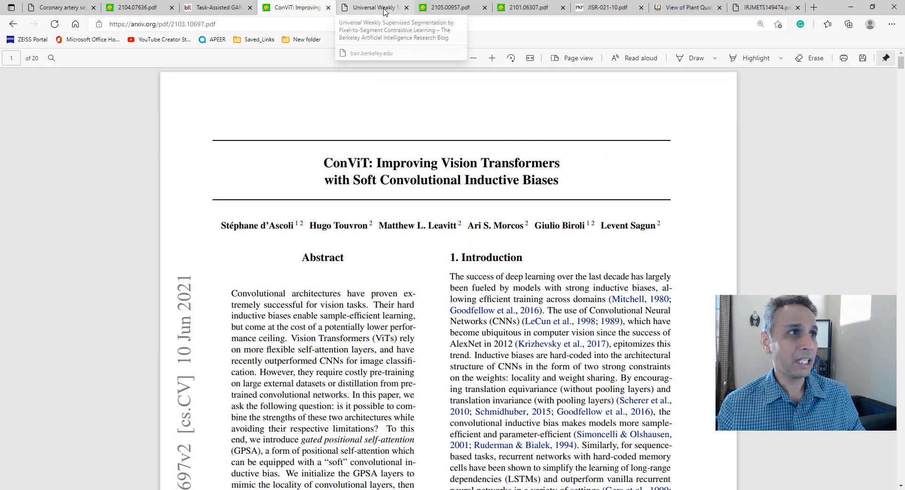
pyautogui.click(373, 8)
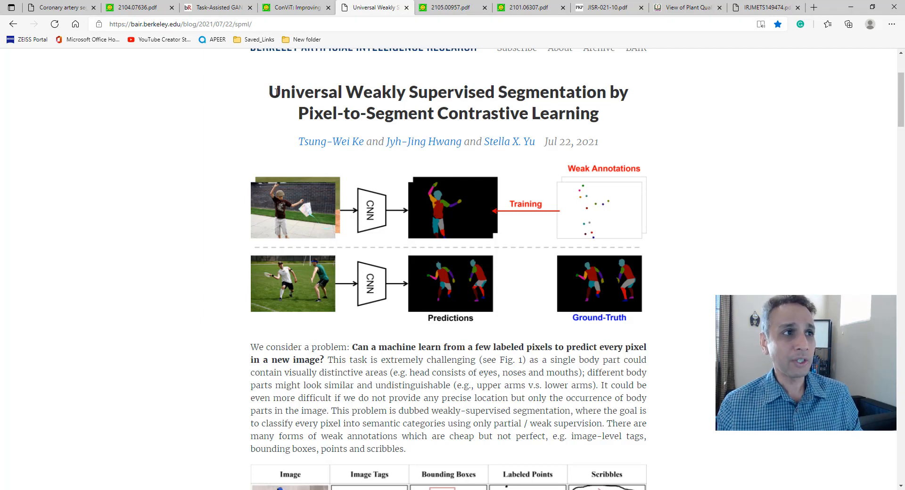
# - Highlight the blog post title and peek at the 2105.00957 paper before returning to the post
pyautogui.moveTo(280, 92); pyautogui.dragTo(603, 92)
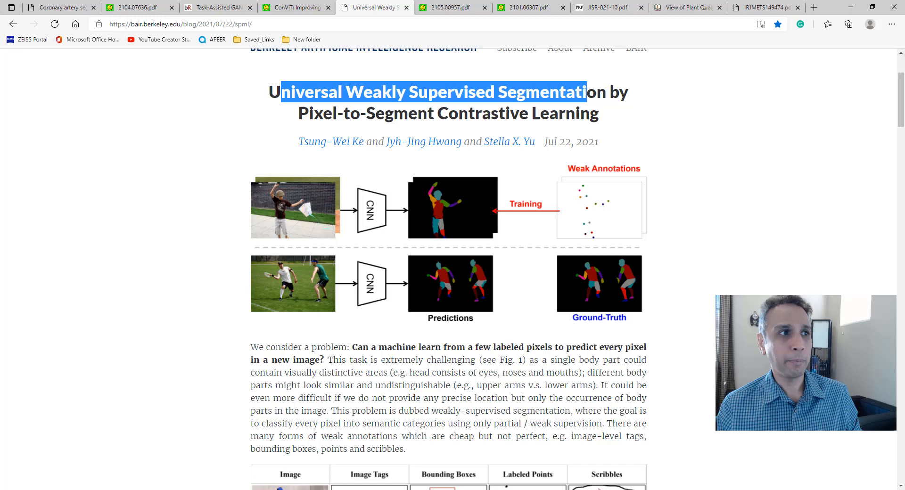
pyautogui.click(566, 110)
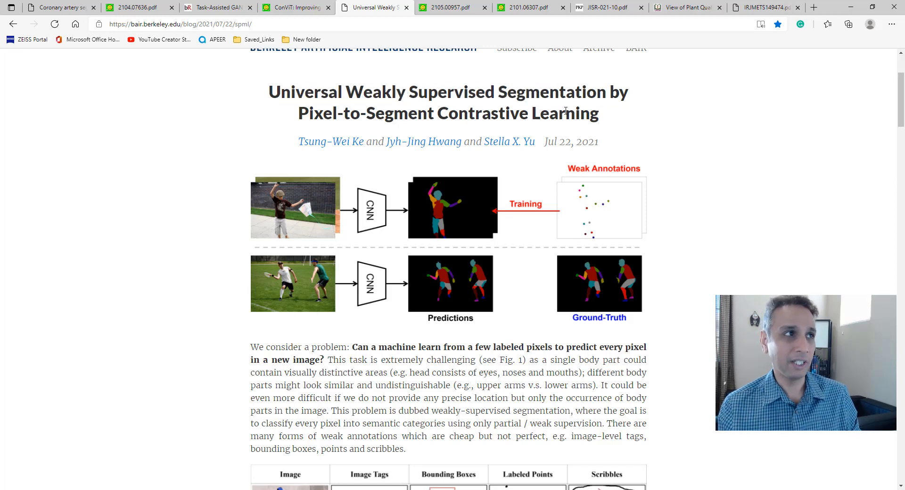
pyautogui.click(454, 7)
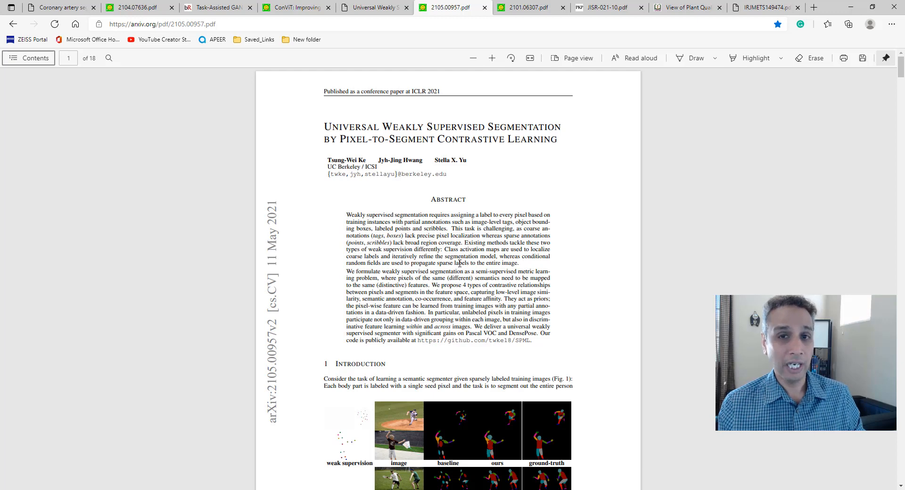
pyautogui.click(373, 8)
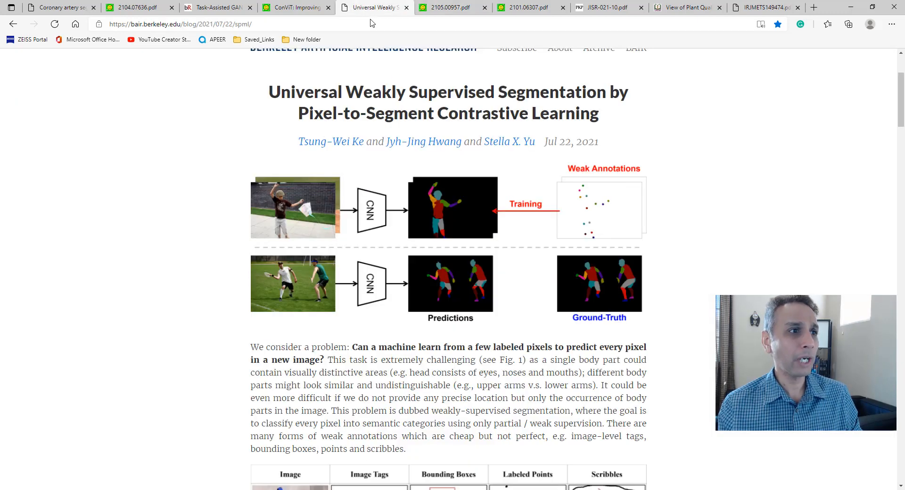
# - Scroll through the BAIR post, then switch to its 2105.00957 arXiv paper version
pyautogui.scroll(-3)
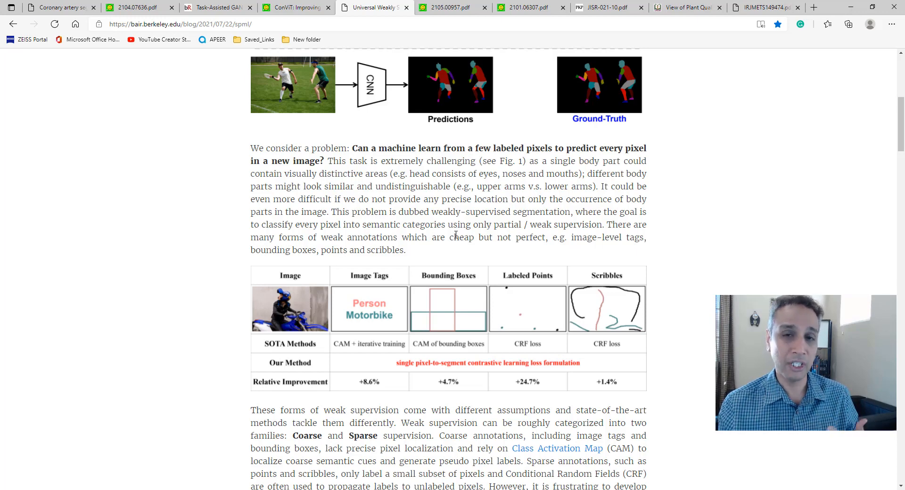
pyautogui.scroll(-3)
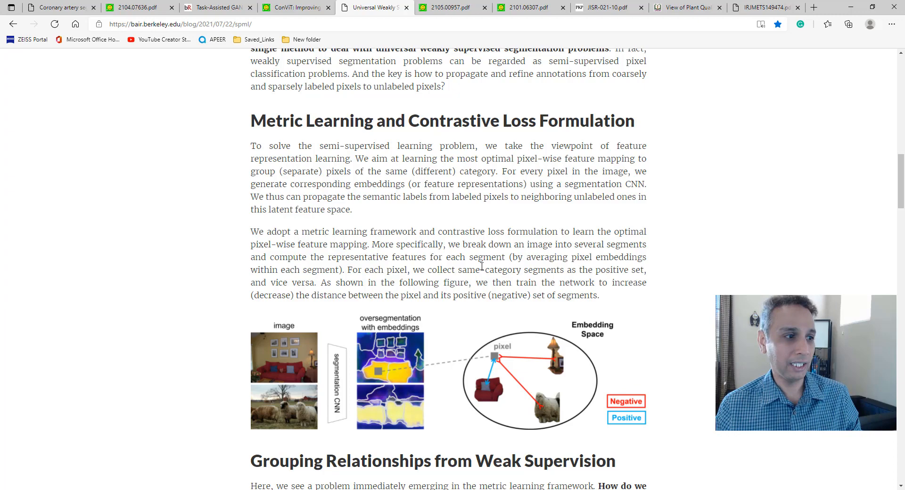
pyautogui.scroll(3)
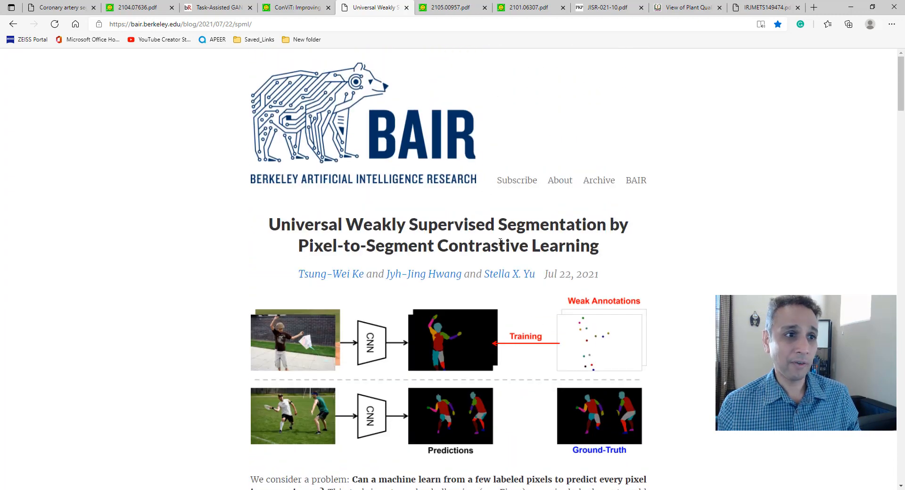
pyautogui.click(450, 8)
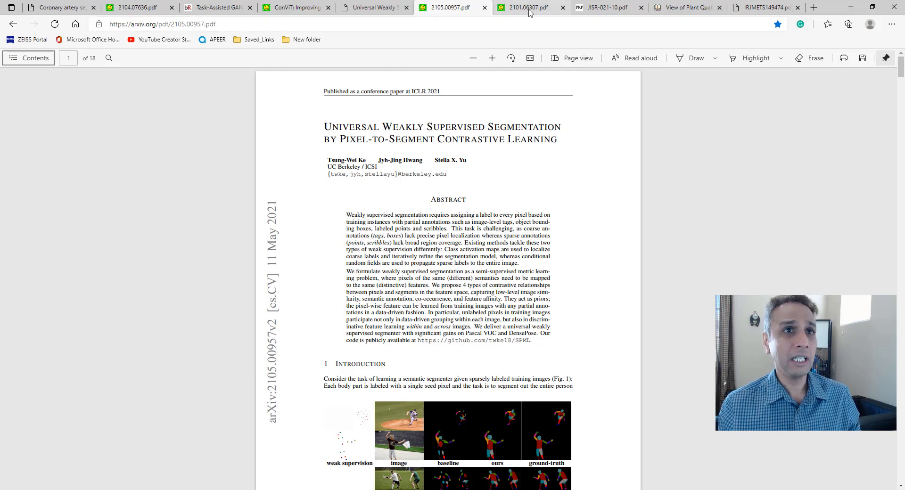
pyautogui.click(523, 7)
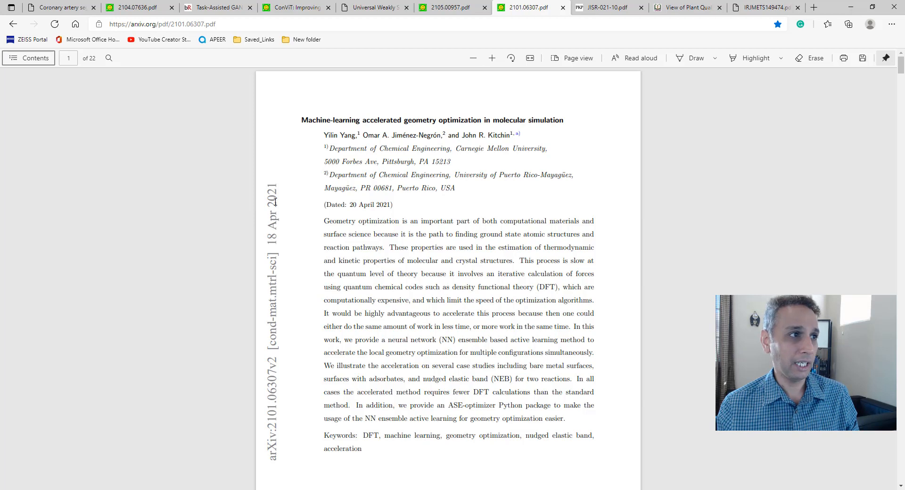
pyautogui.moveTo(302, 121); pyautogui.dragTo(473, 121)
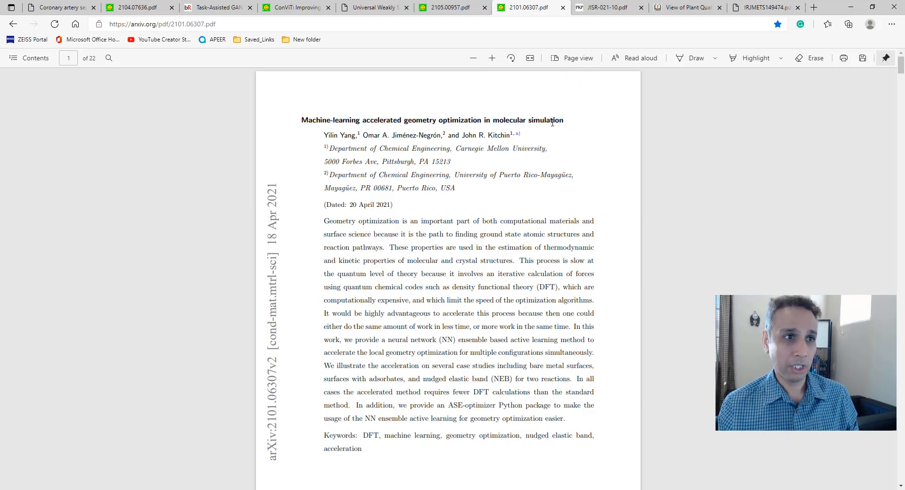
pyautogui.moveTo(540, 193)
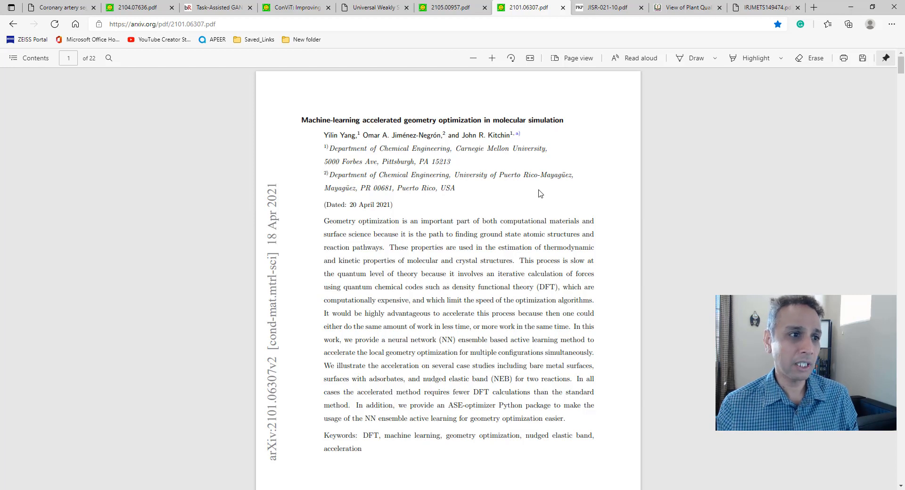
pyautogui.moveTo(453, 287); pyautogui.dragTo(556, 287)
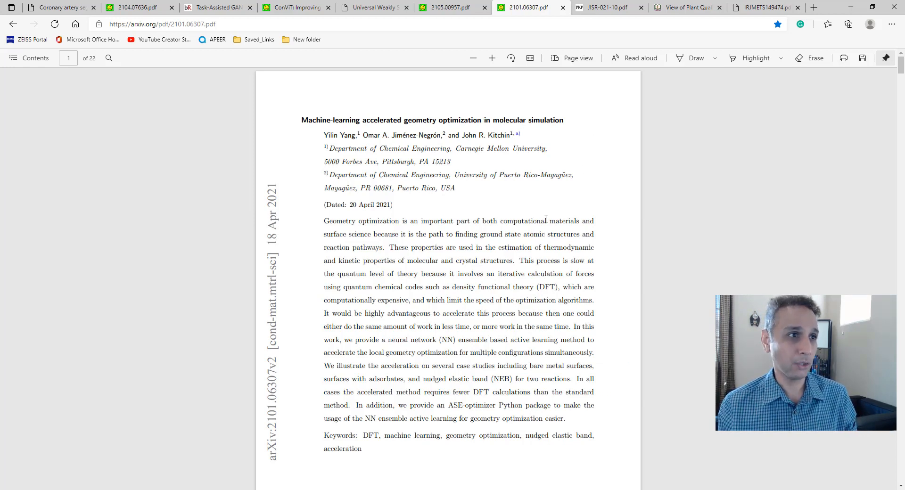
pyautogui.doubleClick(500, 148)
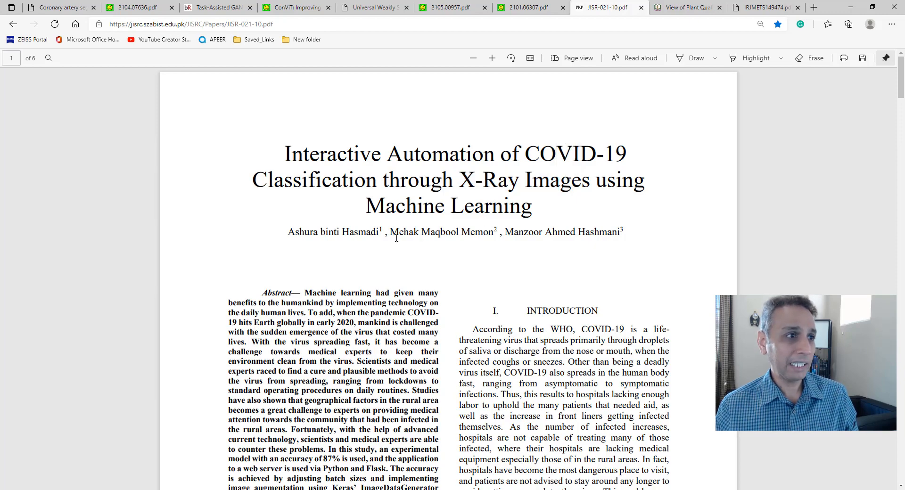
# - Read down through the COVID-19 X-ray classification paper's methods and results
pyautogui.scroll(-3)
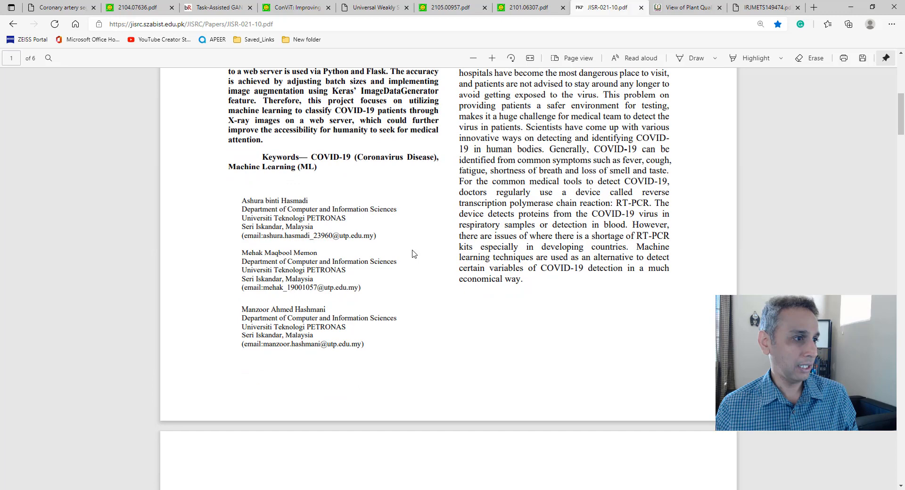
pyautogui.moveTo(291, 287)
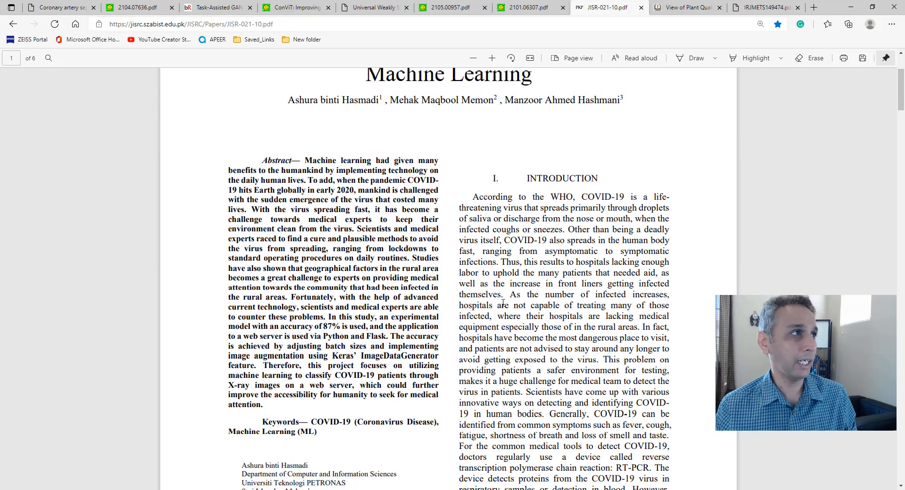
pyautogui.scroll(-3)
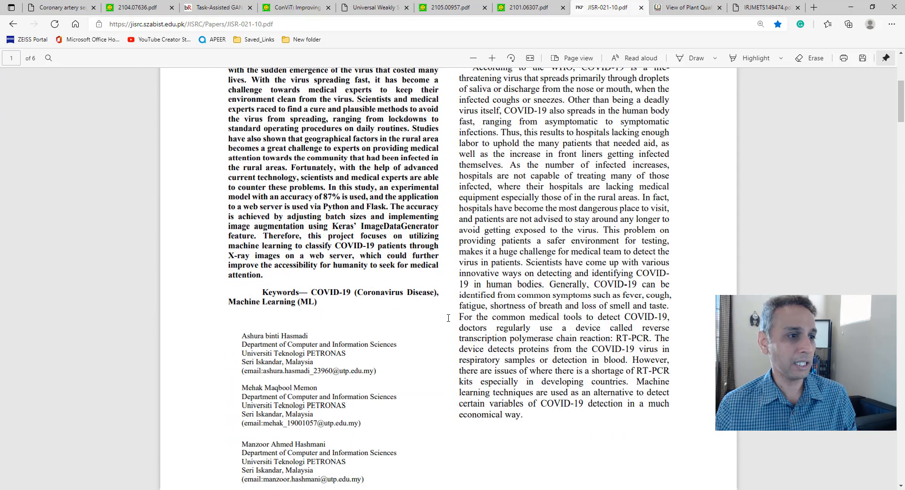
pyautogui.scroll(-3)
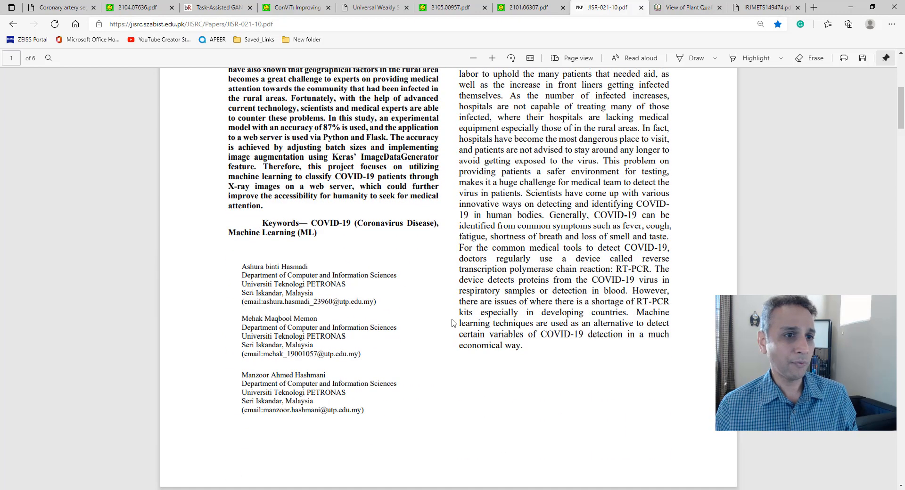
pyautogui.scroll(-3)
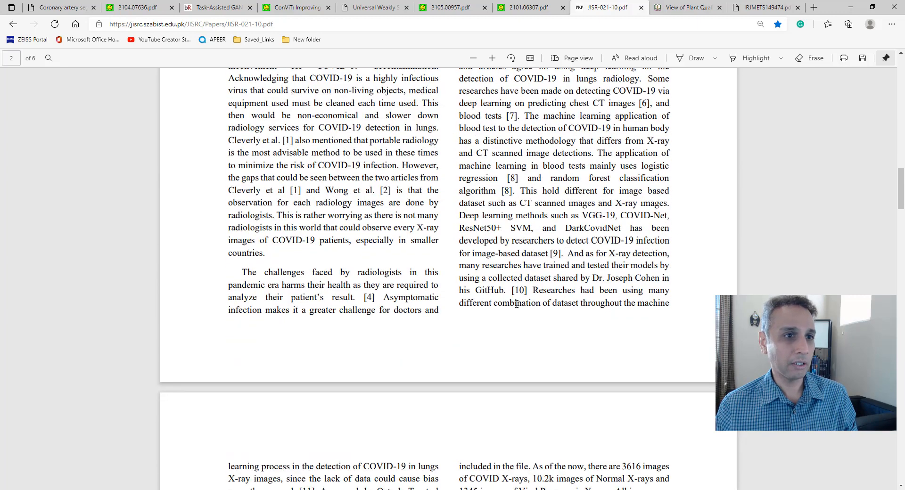
pyautogui.scroll(-3)
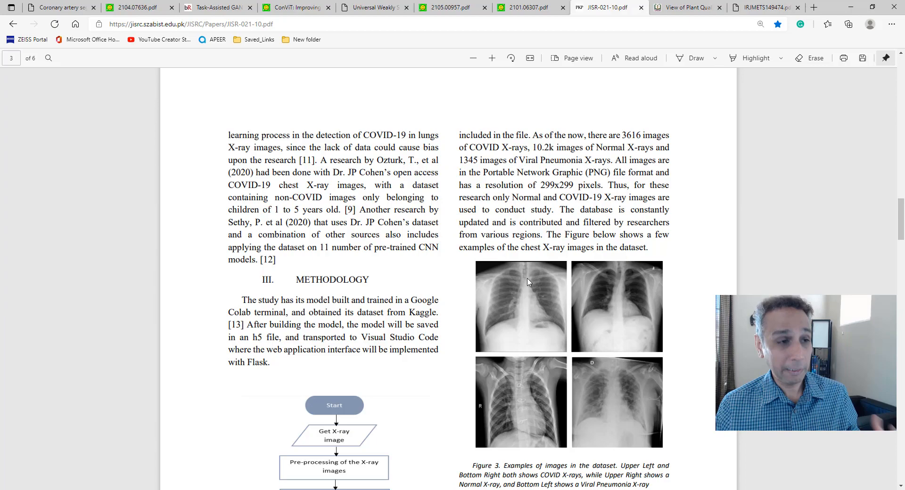
pyautogui.scroll(-3)
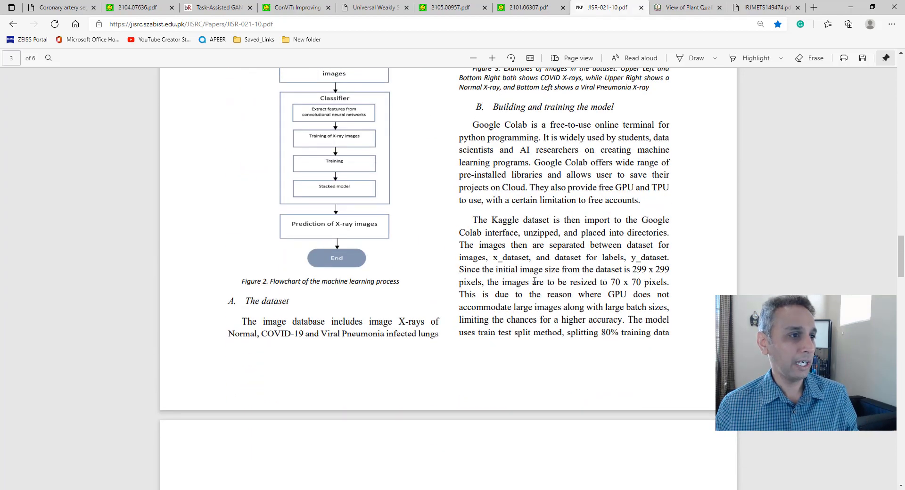
pyautogui.scroll(-3)
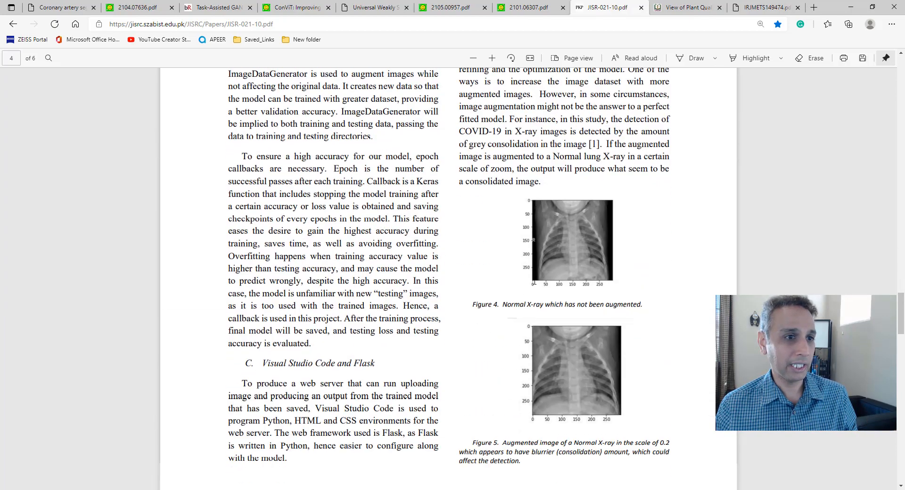
pyautogui.scroll(-3)
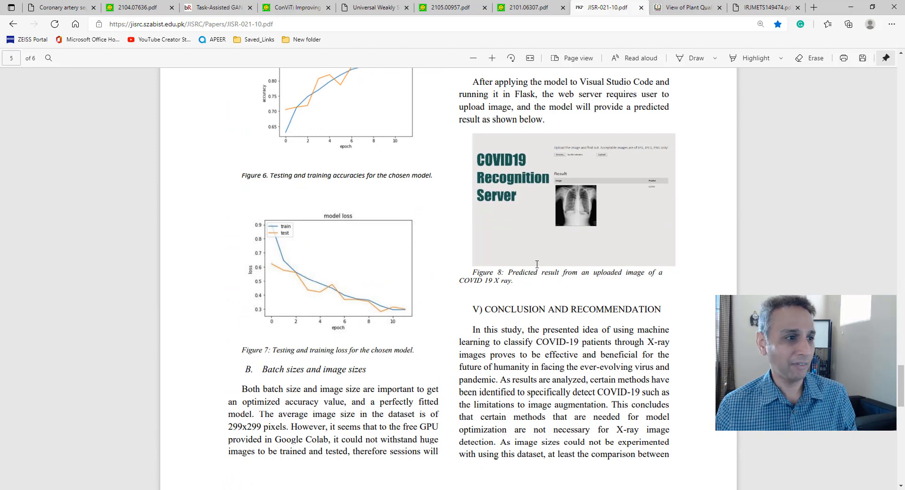
pyautogui.scroll(-3)
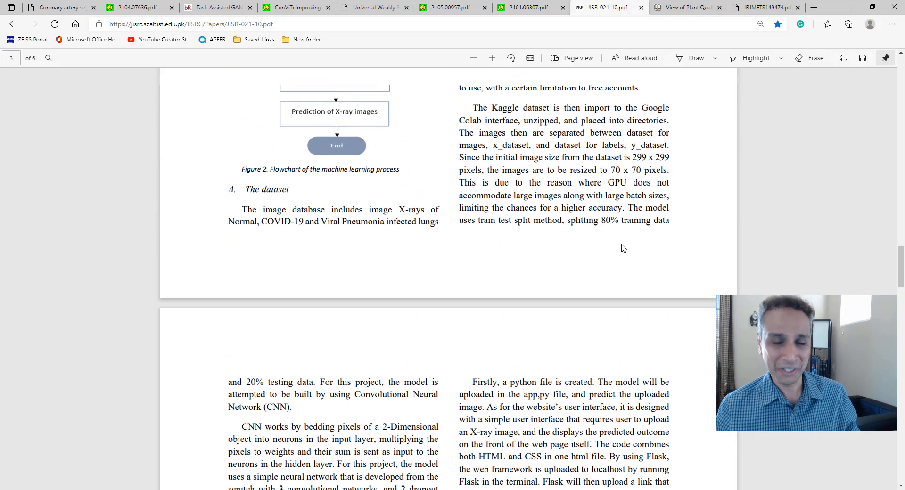
# - Return to the top of the X-ray paper, then switch to the plant quality detection paper
pyautogui.scroll(3)
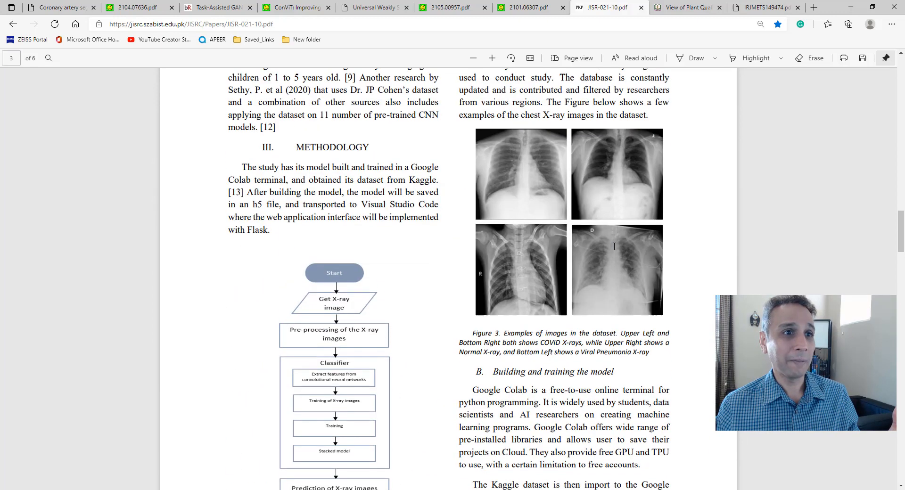
pyautogui.scroll(3)
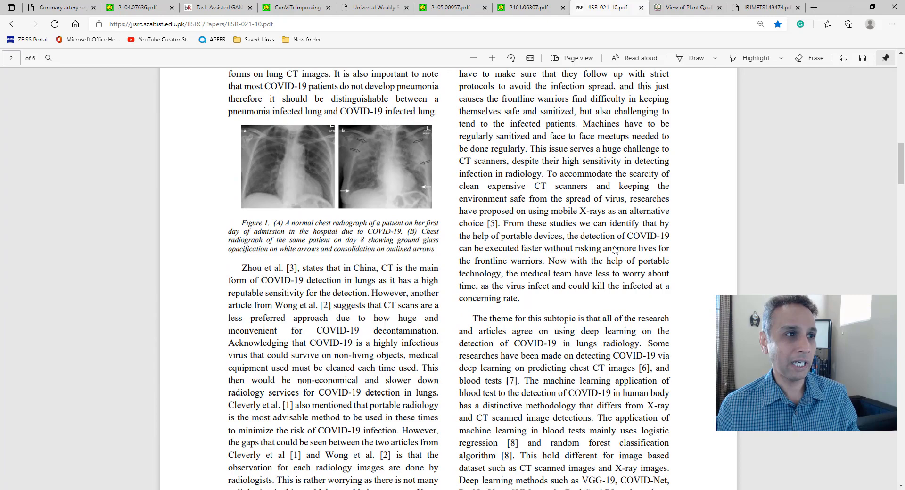
pyautogui.scroll(3)
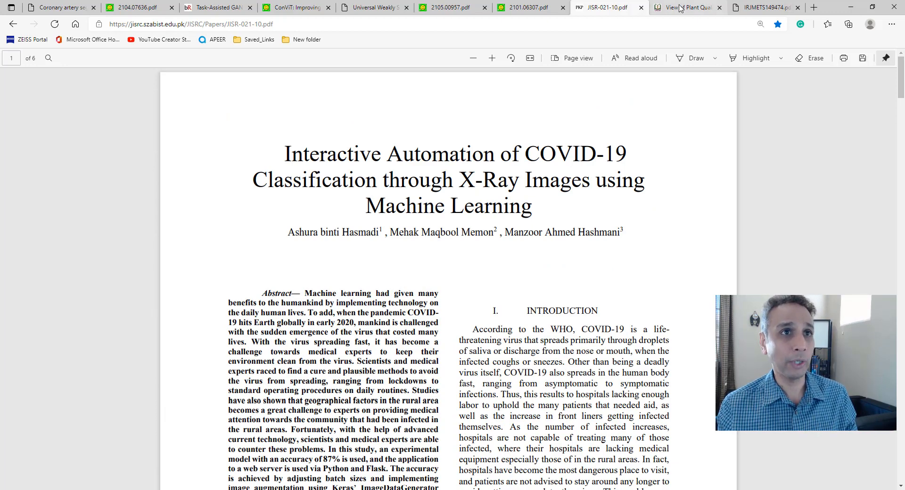
pyautogui.click(687, 7)
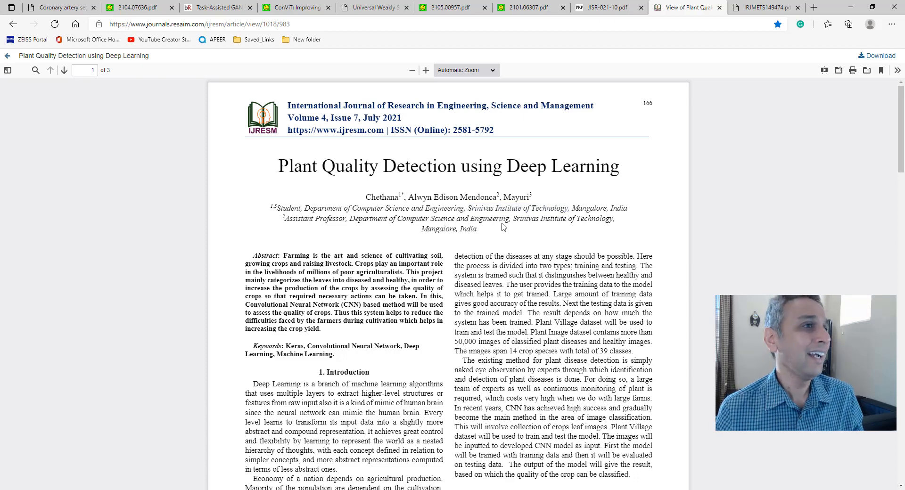
pyautogui.moveTo(516, 159)
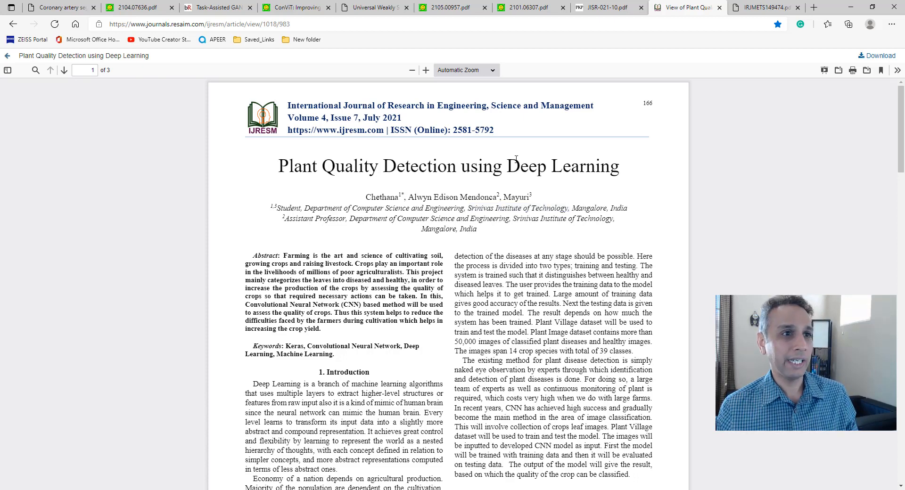
# - Skim the Plant Quality Detection paper down to its conclusion on page 3
pyautogui.scroll(-3)
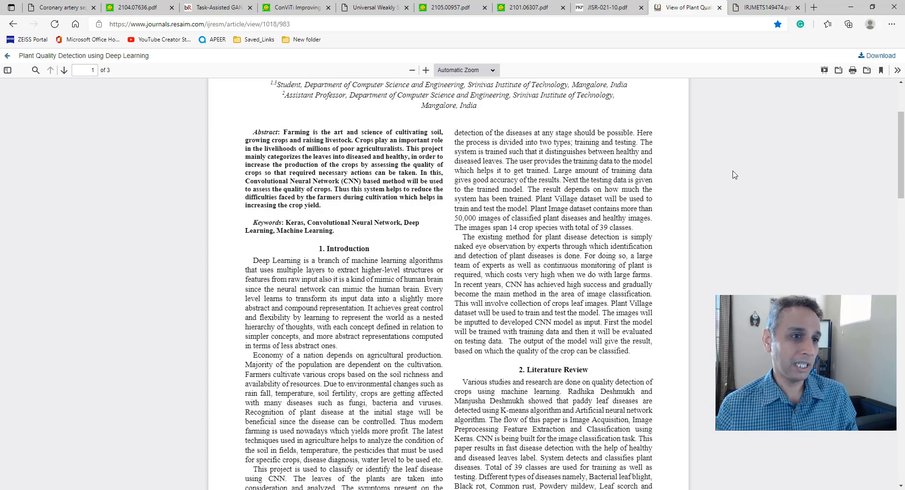
pyautogui.scroll(-3)
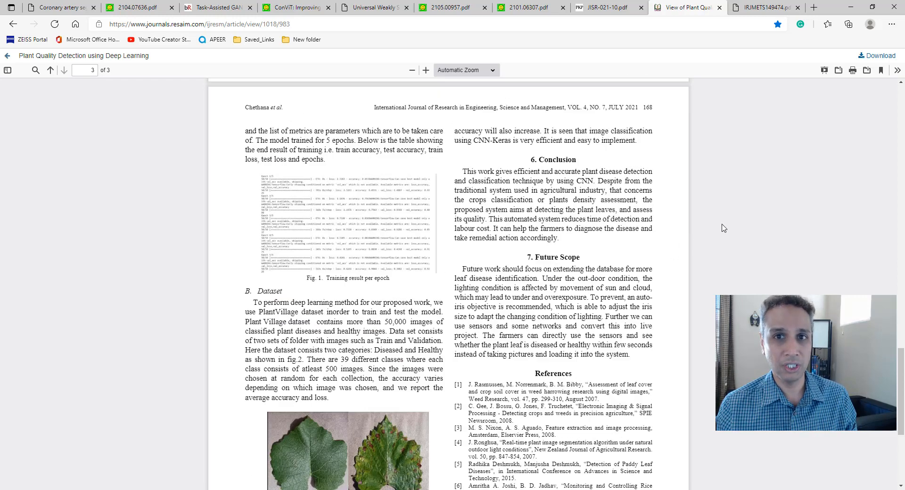
pyautogui.scroll(3)
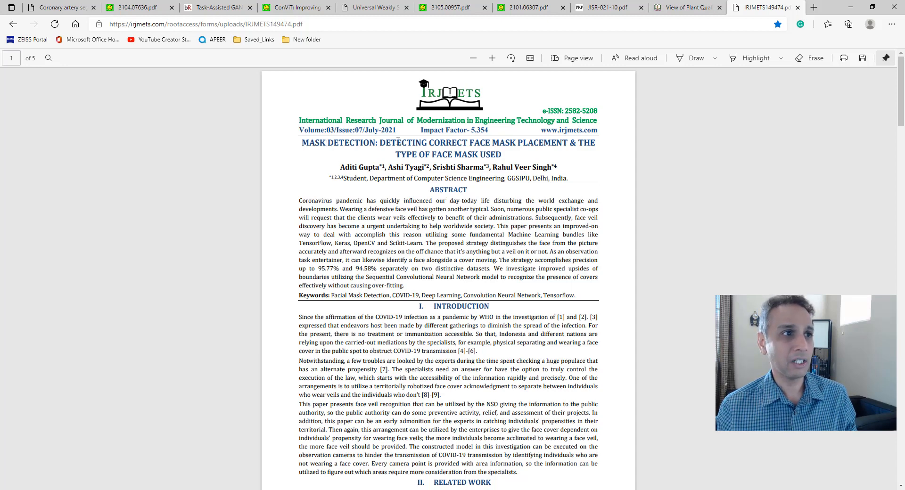
pyautogui.moveTo(643, 83)
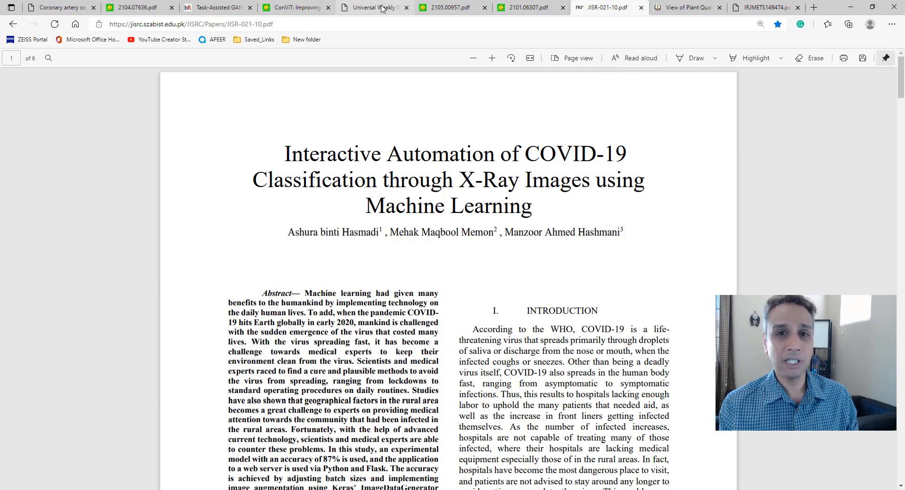
pyautogui.moveTo(501, 259)
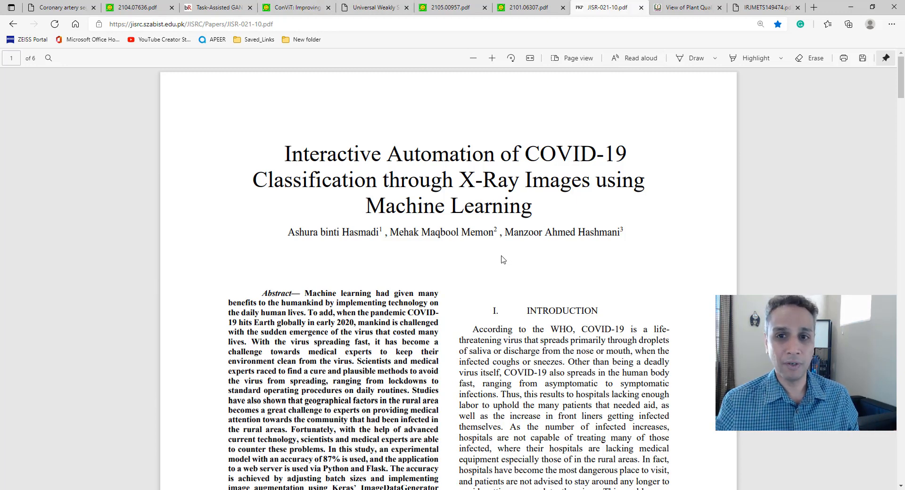